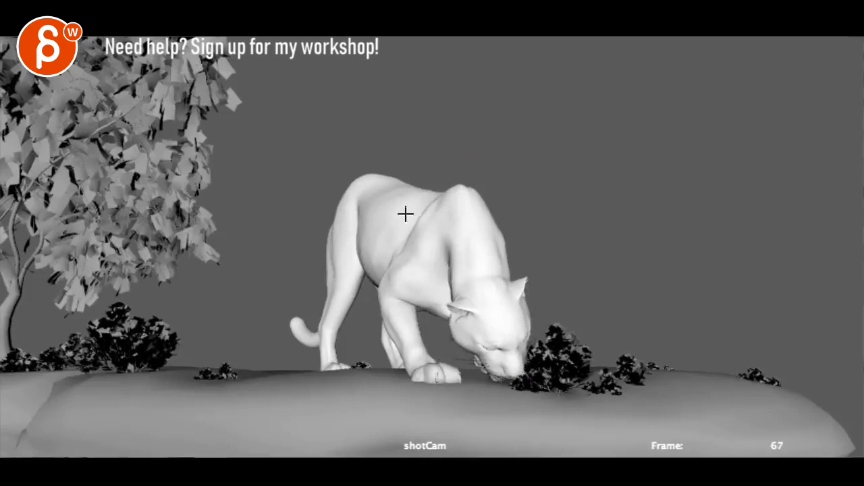
- Sketch a short red stroke over the rider's hand area to mark the pose fix
drag(425, 200, 489, 213)
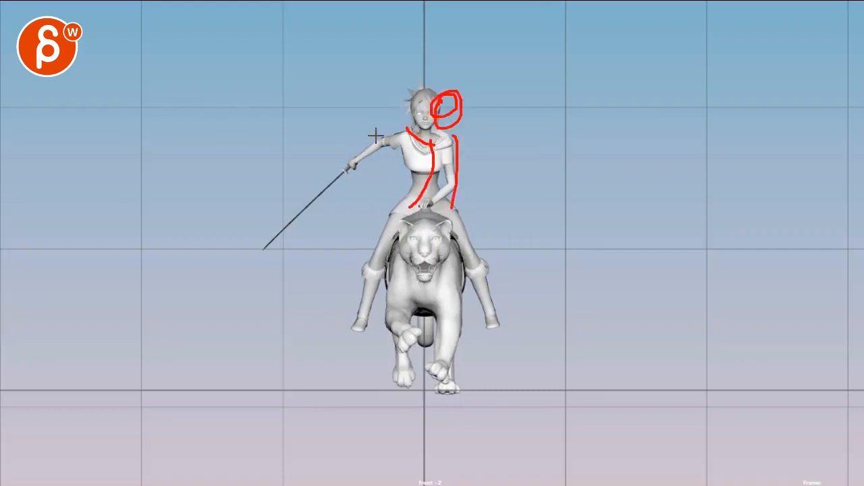
- Draw red correction strokes along the rider's leg on the later side-view frame
drag(378, 128, 486, 182)
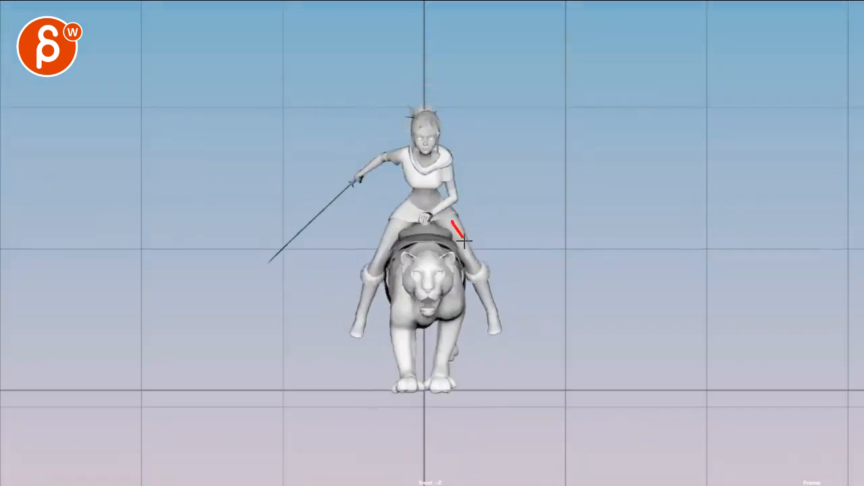
drag(461, 227, 488, 321)
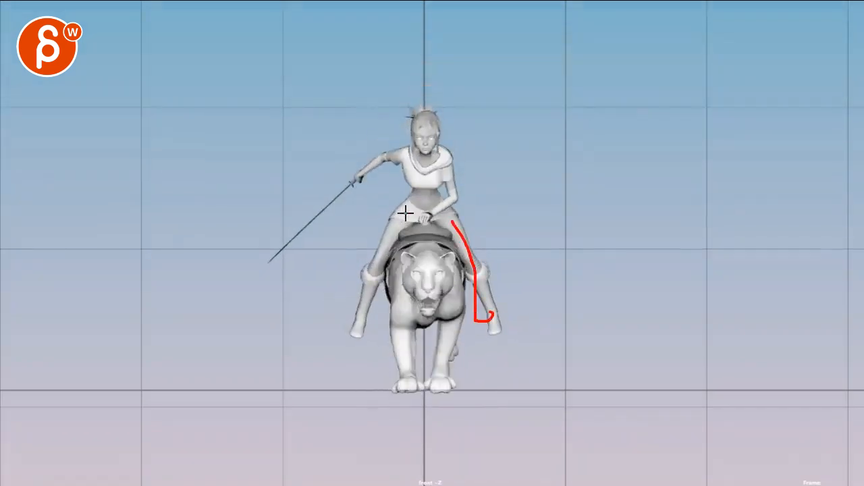
drag(402, 203, 344, 297)
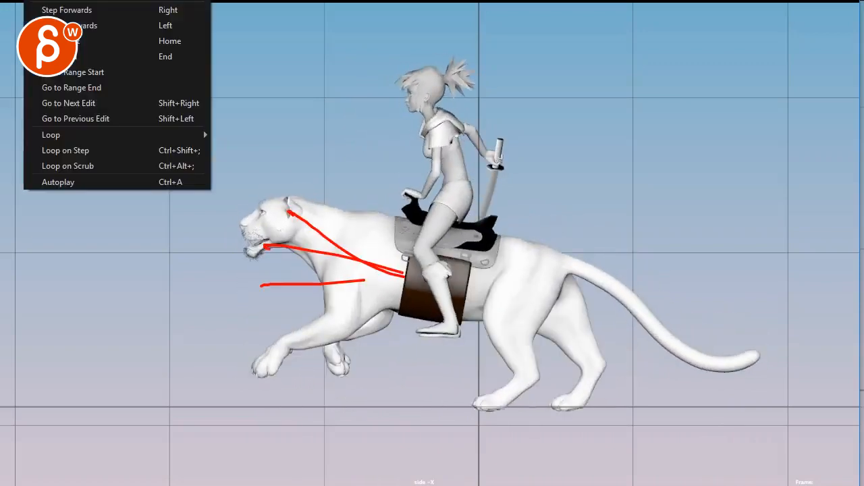
mouse_move(87, 10)
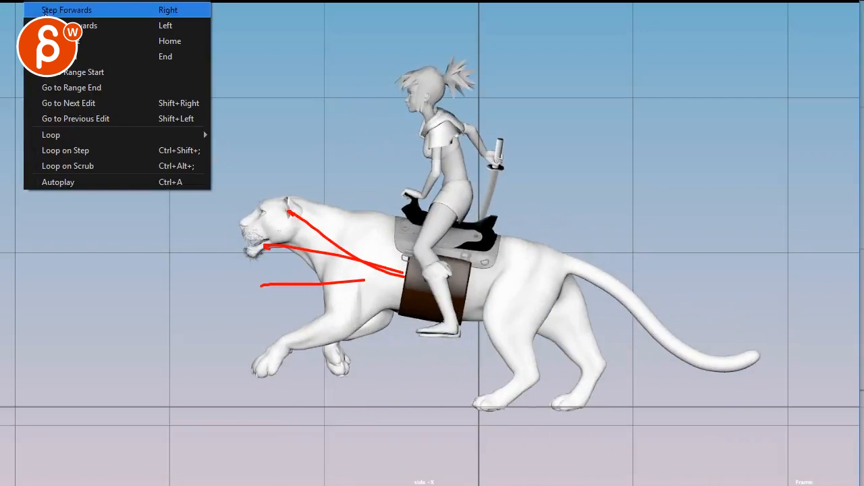
mouse_move(94, 135)
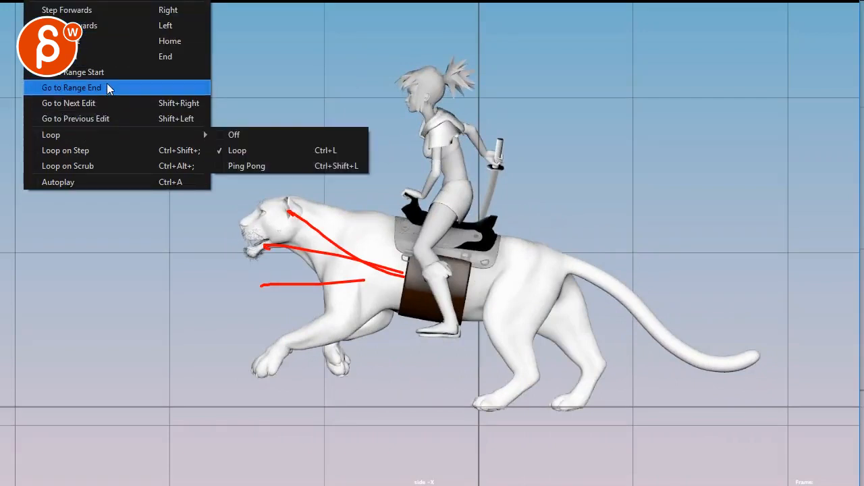
mouse_move(110, 48)
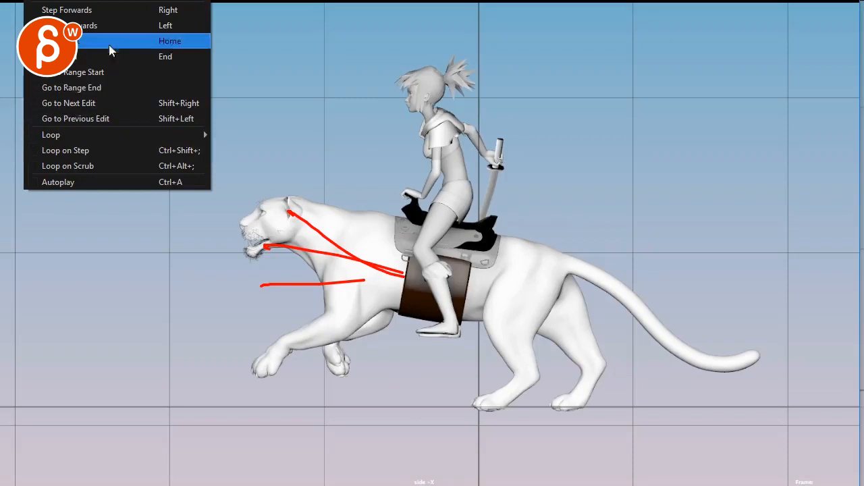